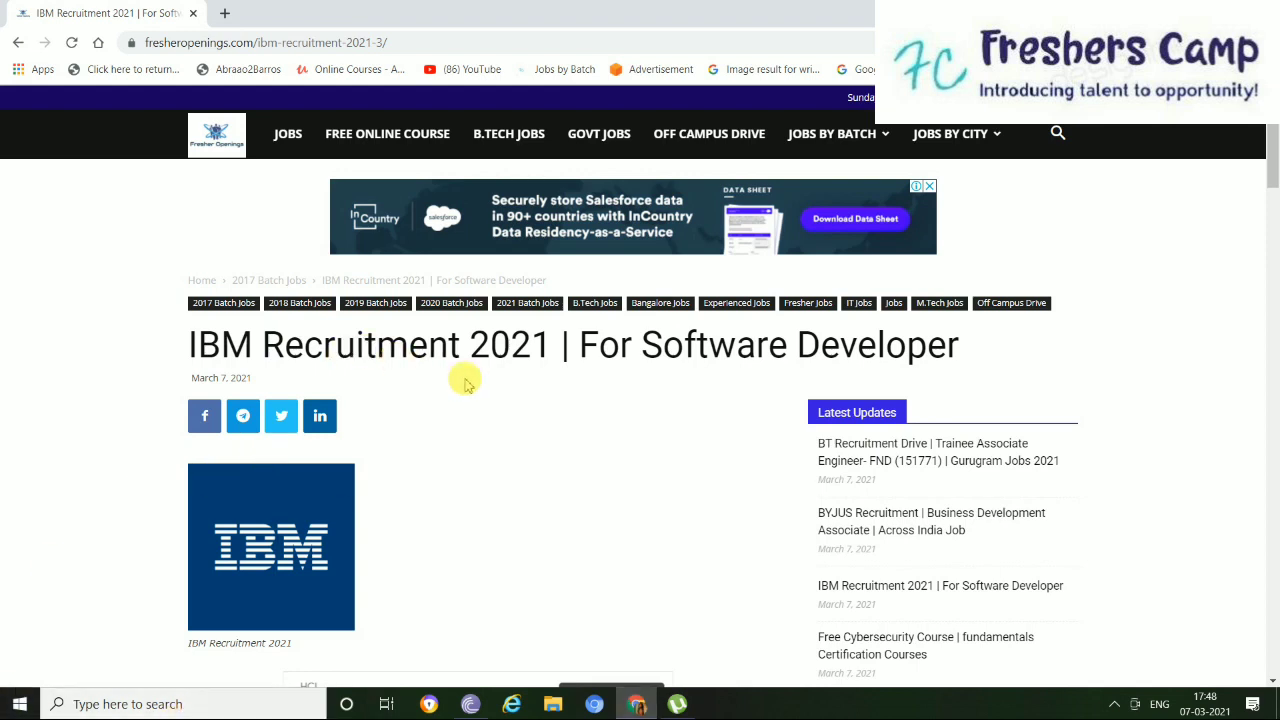
{"action": "mouse_move", "coordinate": [700, 396]}
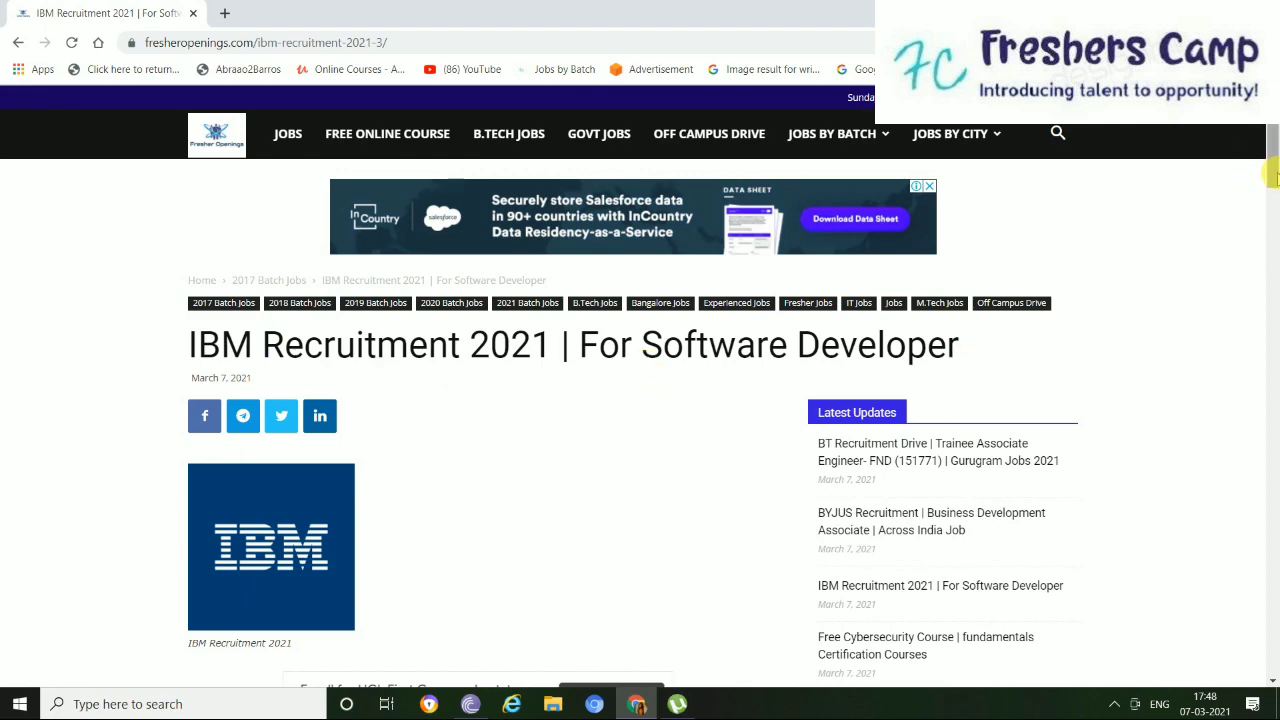
Scroll the IBM Recruitment 2021 article past job details and expertise list to the 'Apply Link: Click Here' line.
{"action": "scroll", "scroll_direction": "down", "scroll_amount": 3}
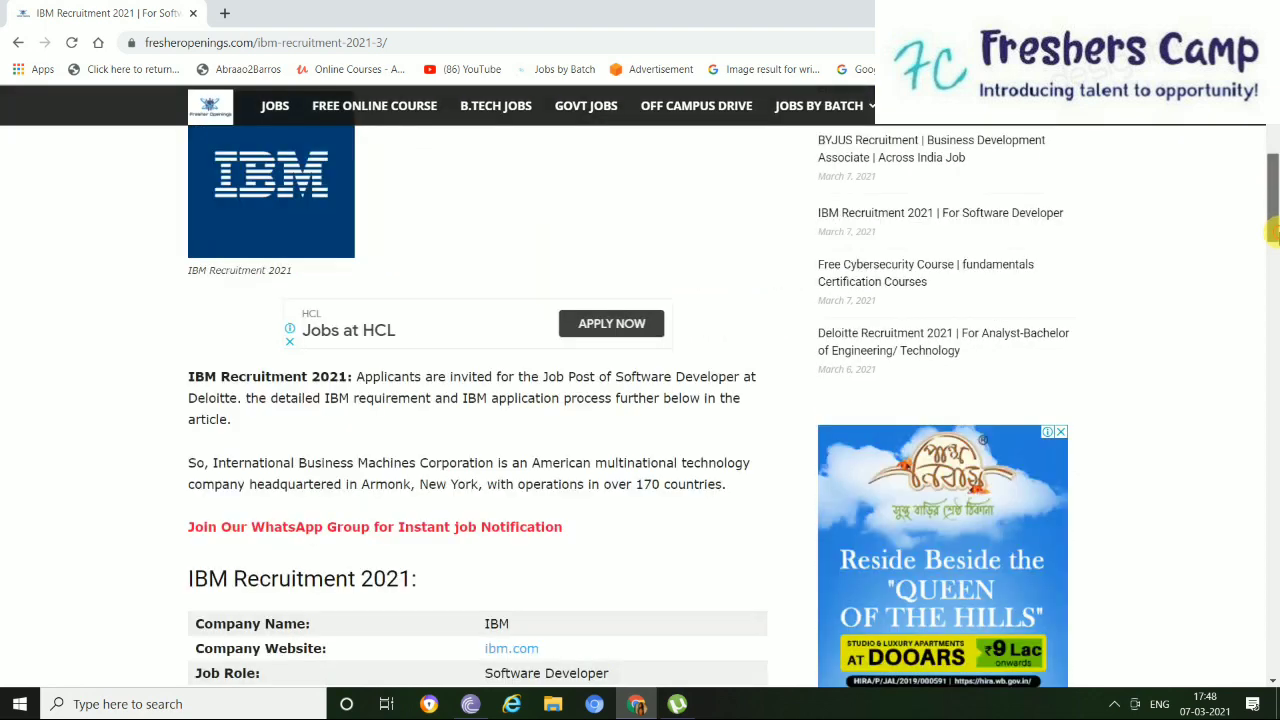
{"action": "scroll", "scroll_direction": "down", "scroll_amount": 3}
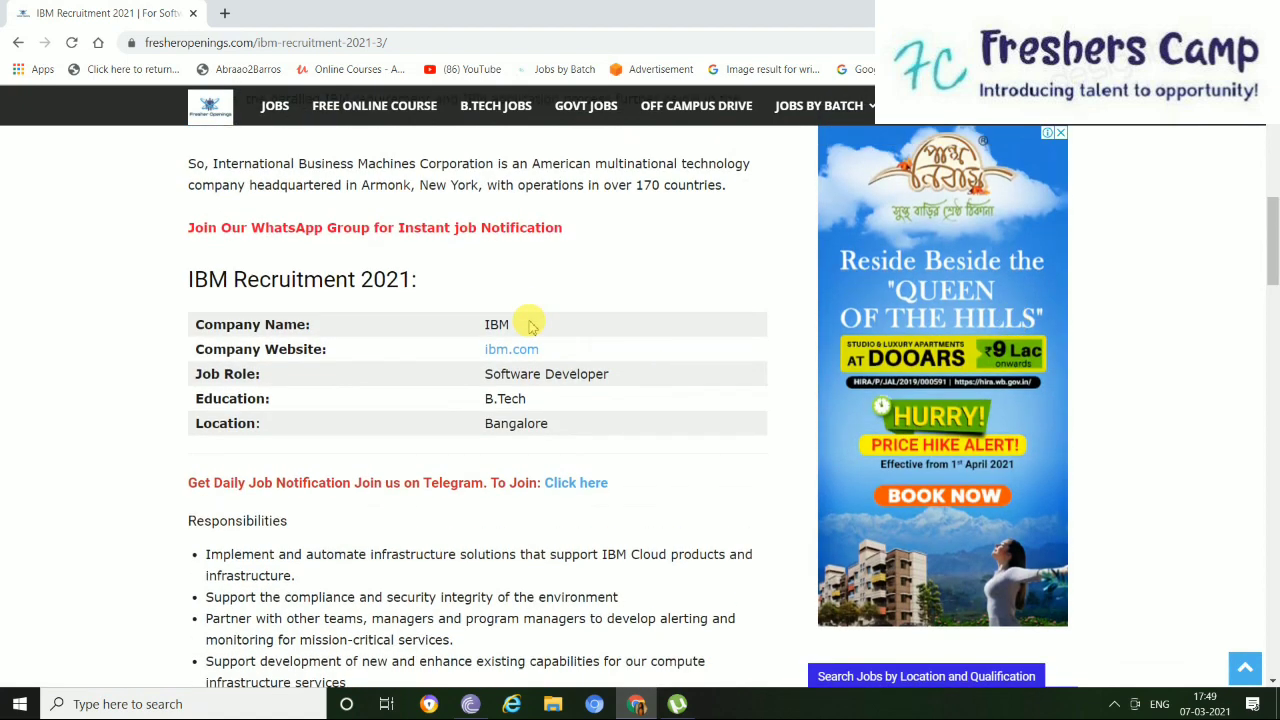
{"action": "mouse_move", "coordinate": [512, 348]}
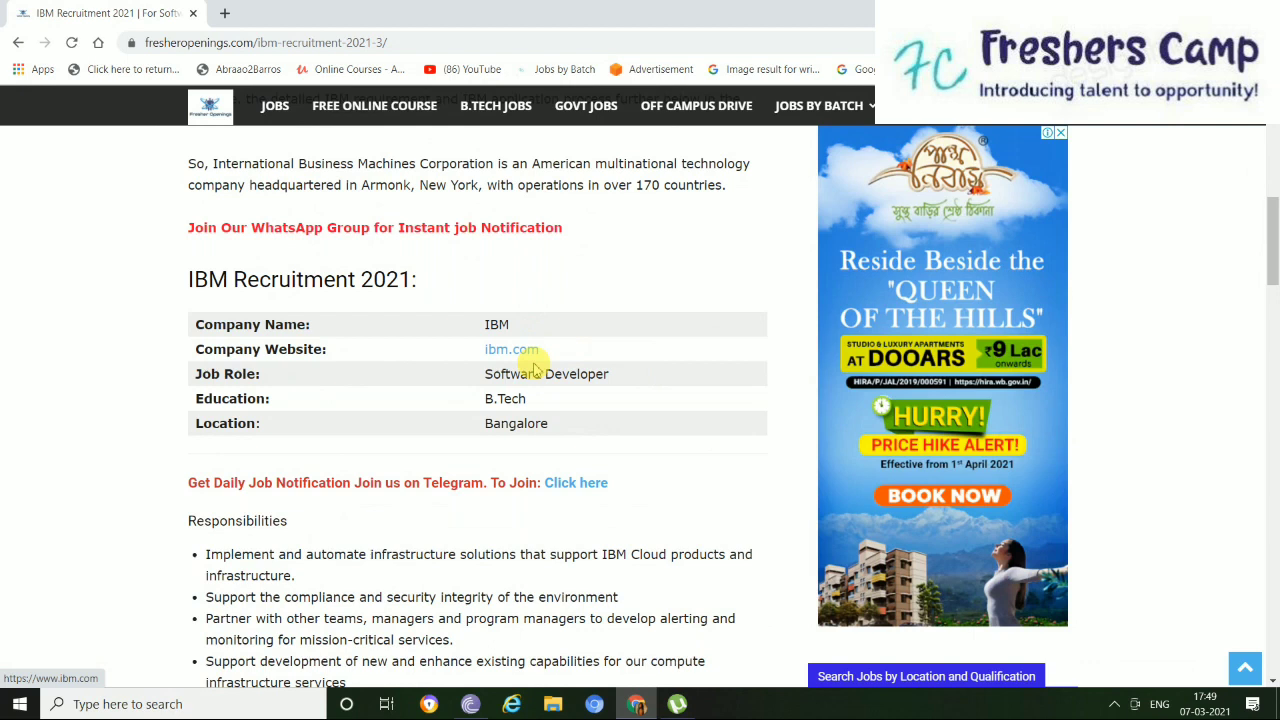
{"action": "mouse_move", "coordinate": [498, 388]}
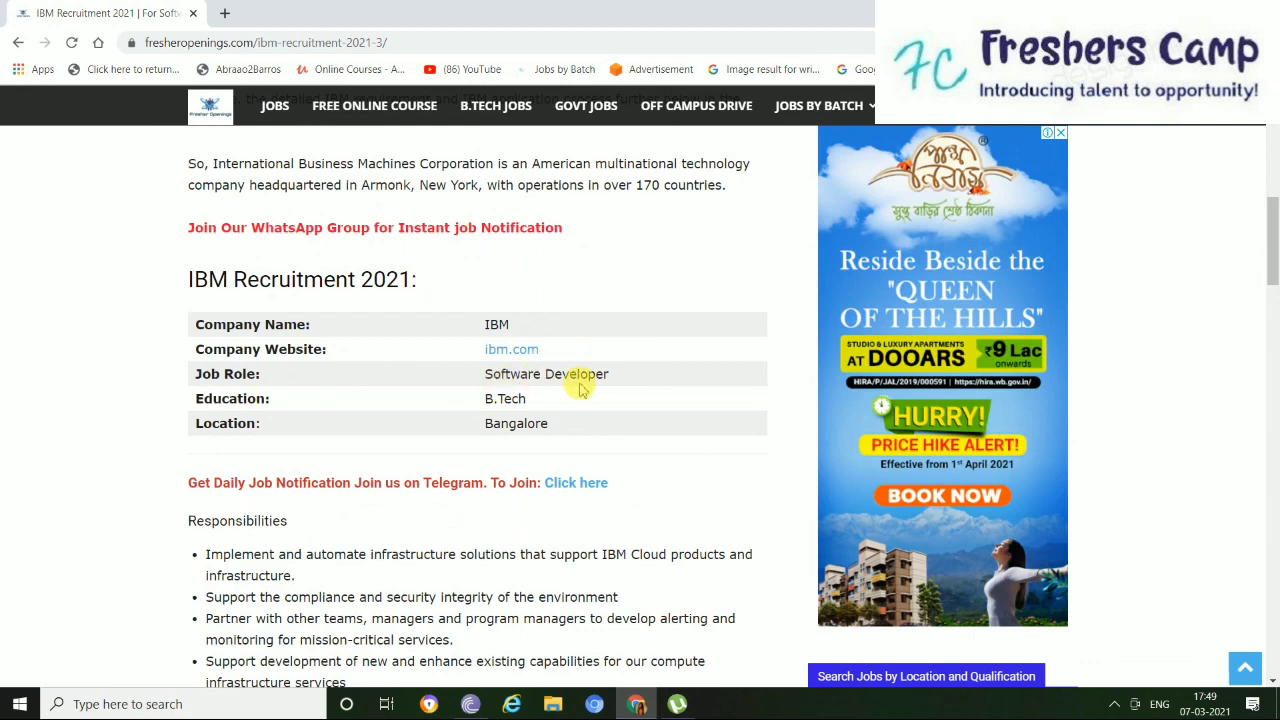
{"action": "mouse_move", "coordinate": [492, 404]}
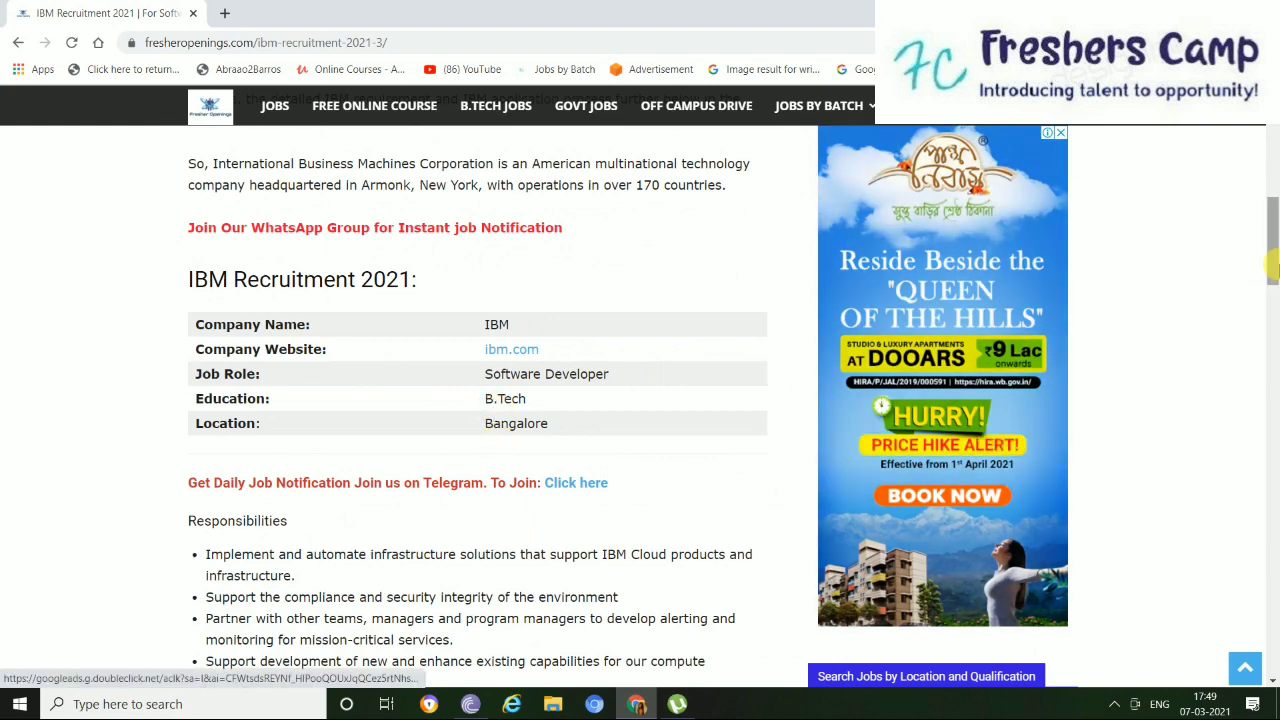
{"action": "scroll", "scroll_direction": "down", "scroll_amount": 3}
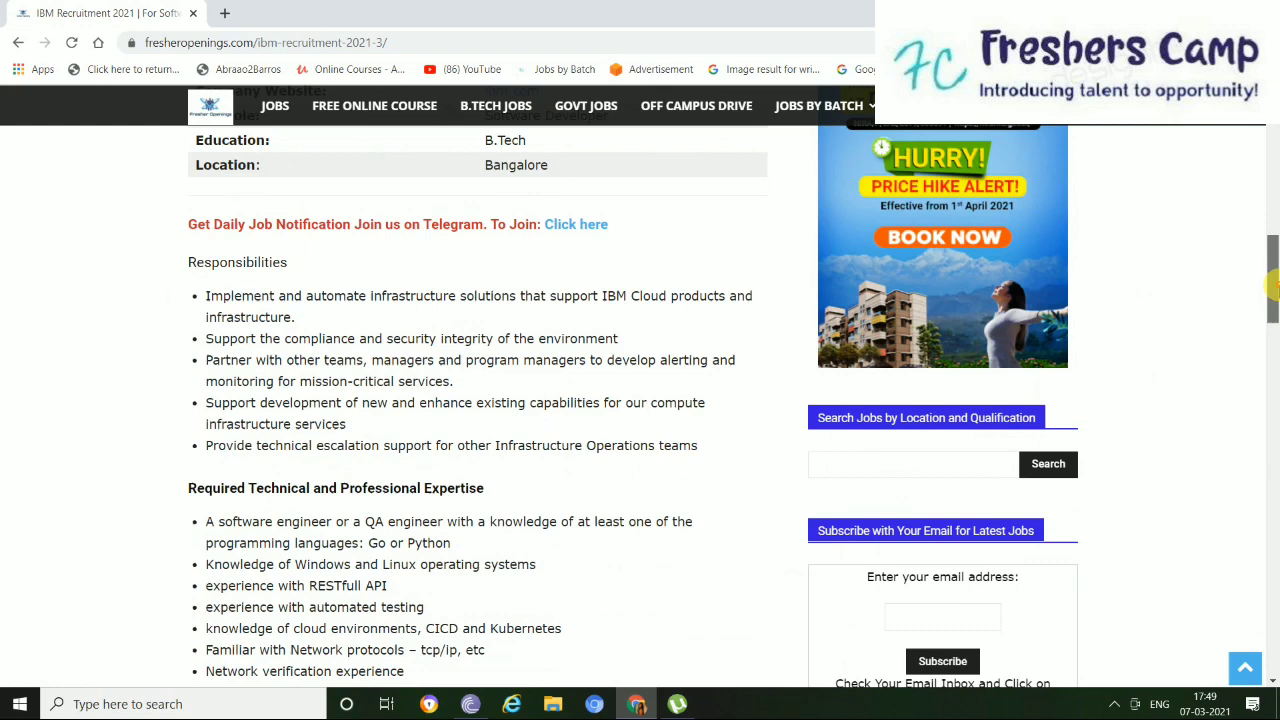
{"action": "scroll", "scroll_direction": "down", "scroll_amount": 3}
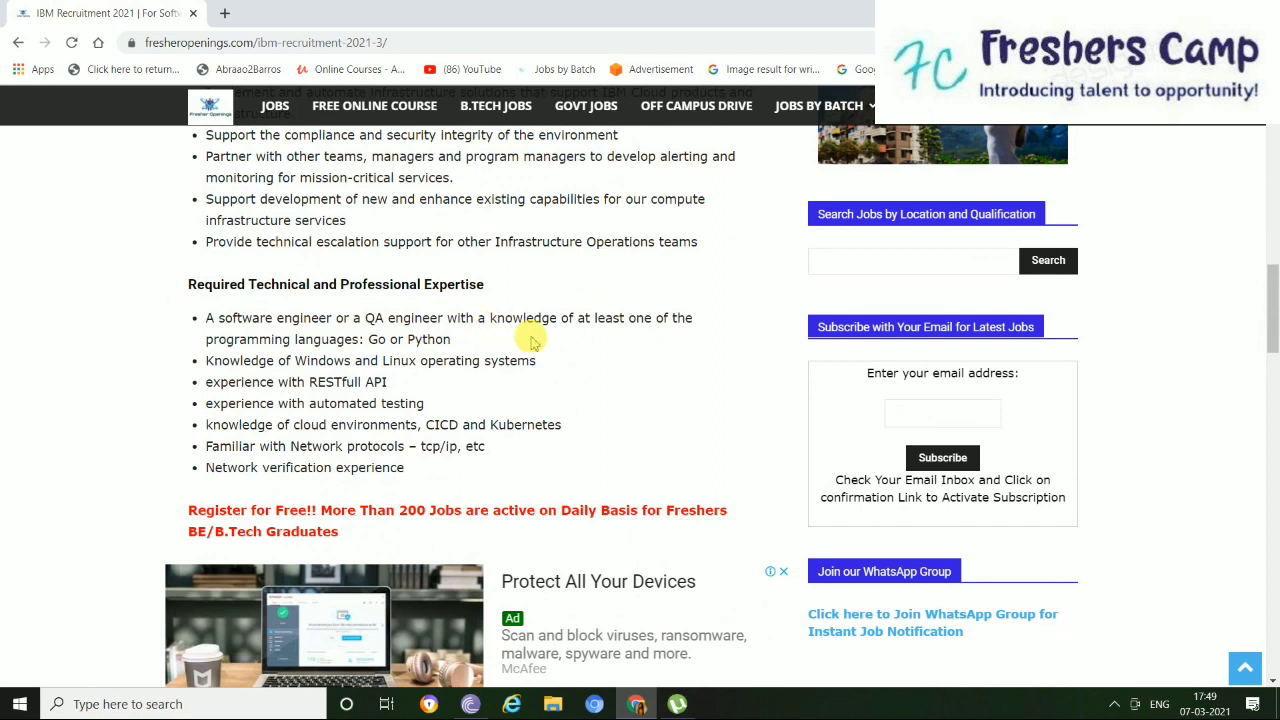
{"action": "mouse_move", "coordinate": [524, 344]}
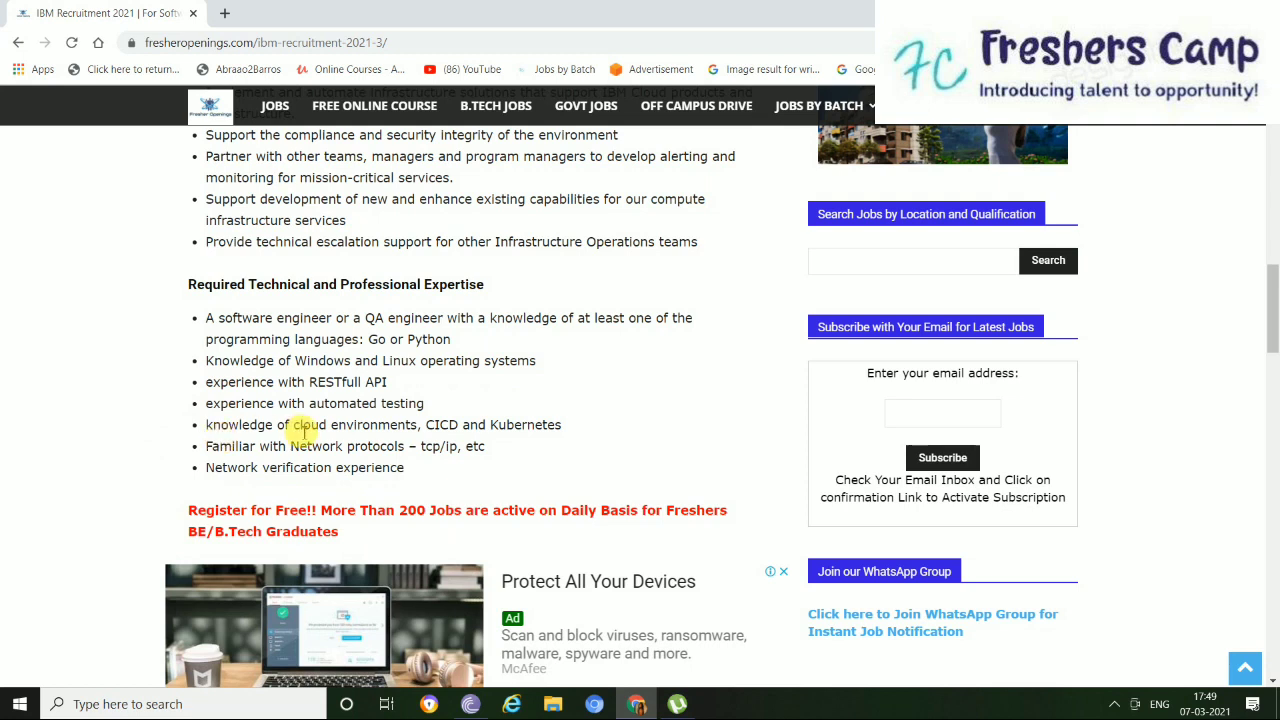
{"action": "mouse_move", "coordinate": [448, 480]}
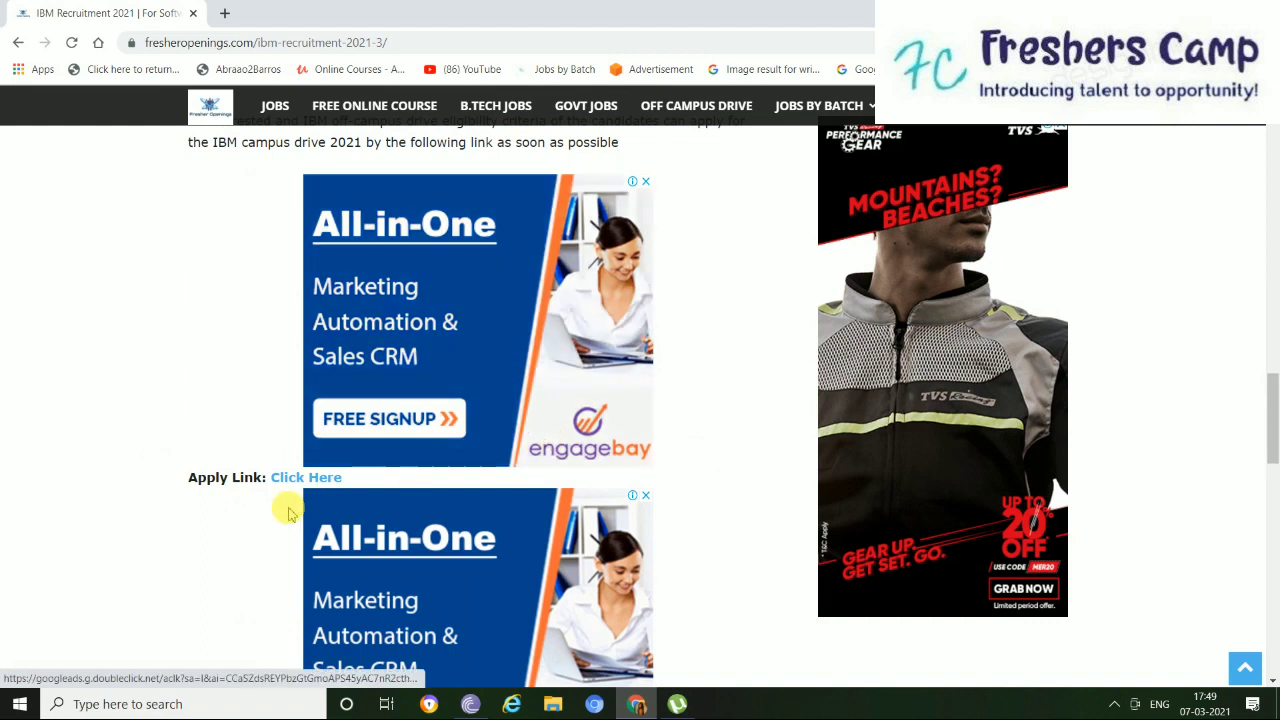
Follow the 'Click Here' apply link and scroll through the Software Developer – Bangalore description on careers.ibm.com.
{"action": "left_click", "coordinate": [306, 476]}
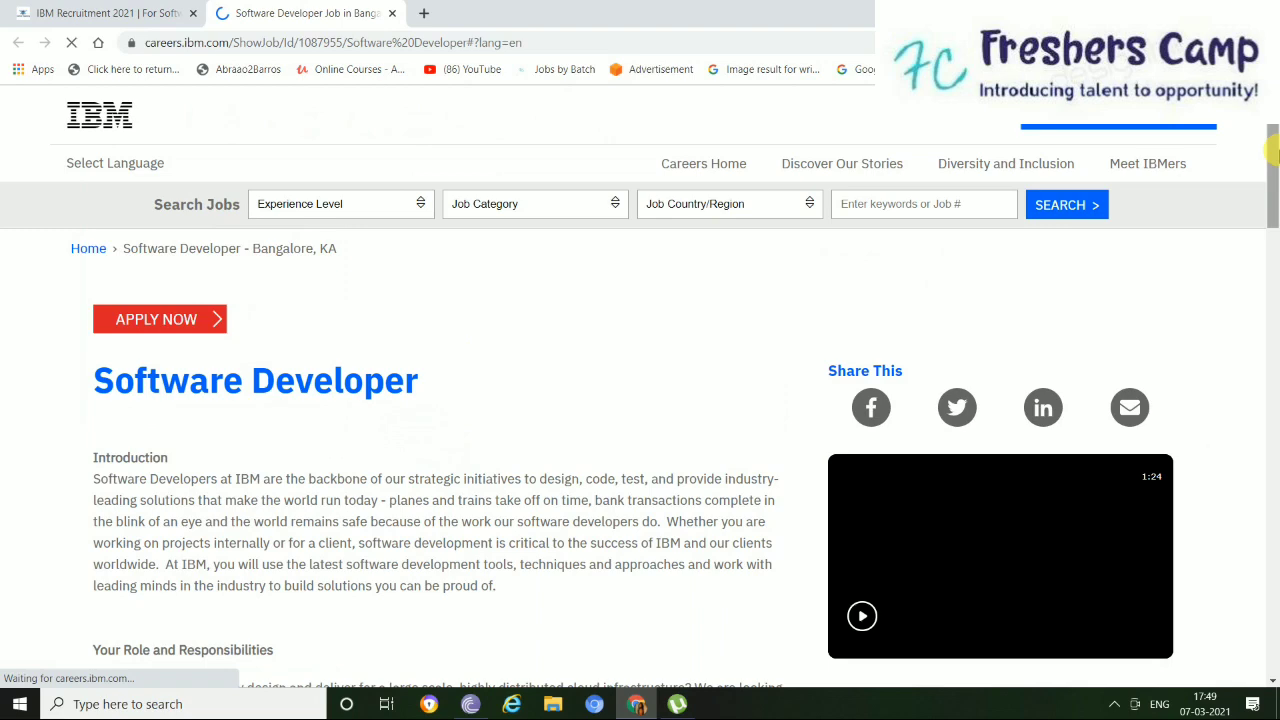
{"action": "scroll", "scroll_direction": "down", "scroll_amount": 3}
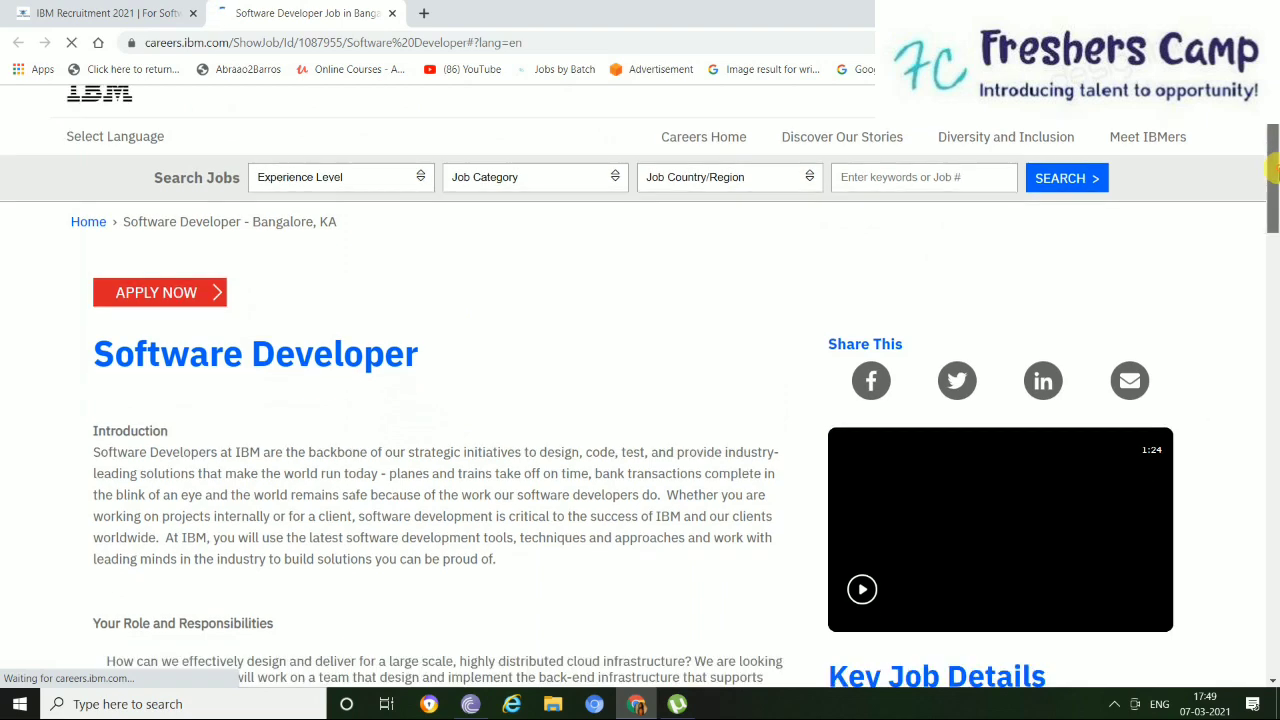
{"action": "scroll", "scroll_direction": "down", "scroll_amount": 3}
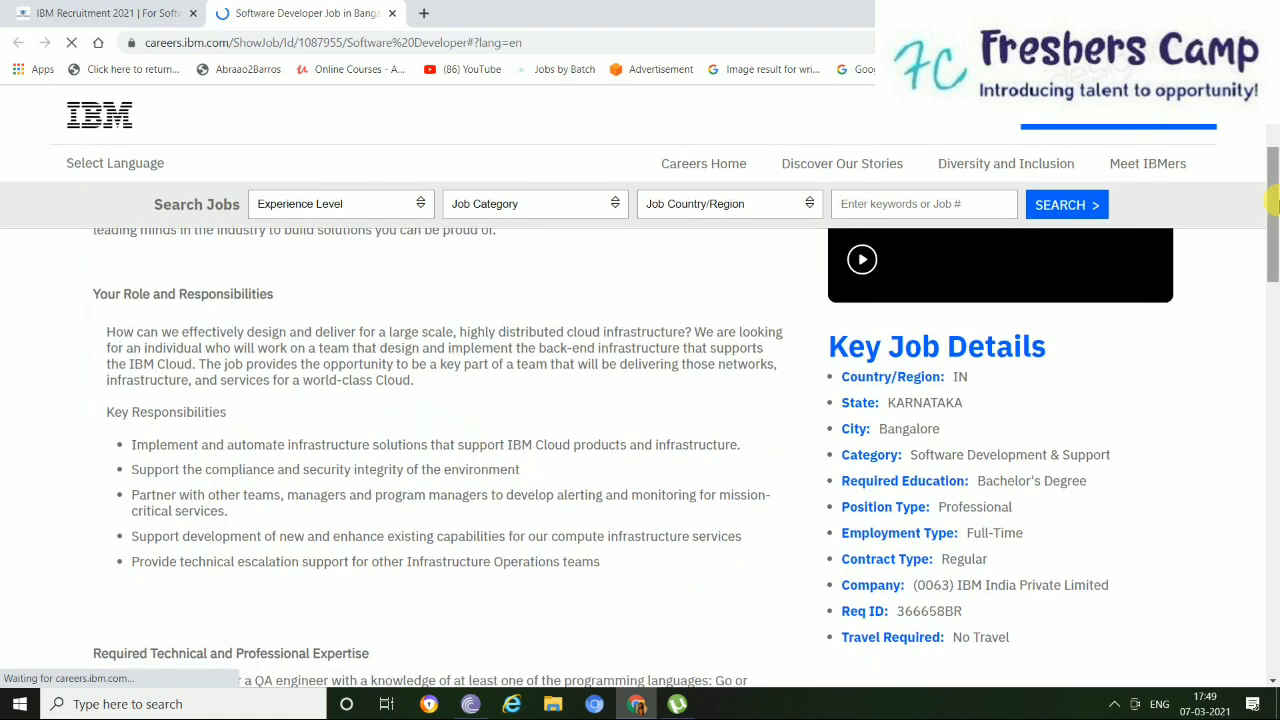
{"action": "scroll", "scroll_direction": "down", "scroll_amount": 3}
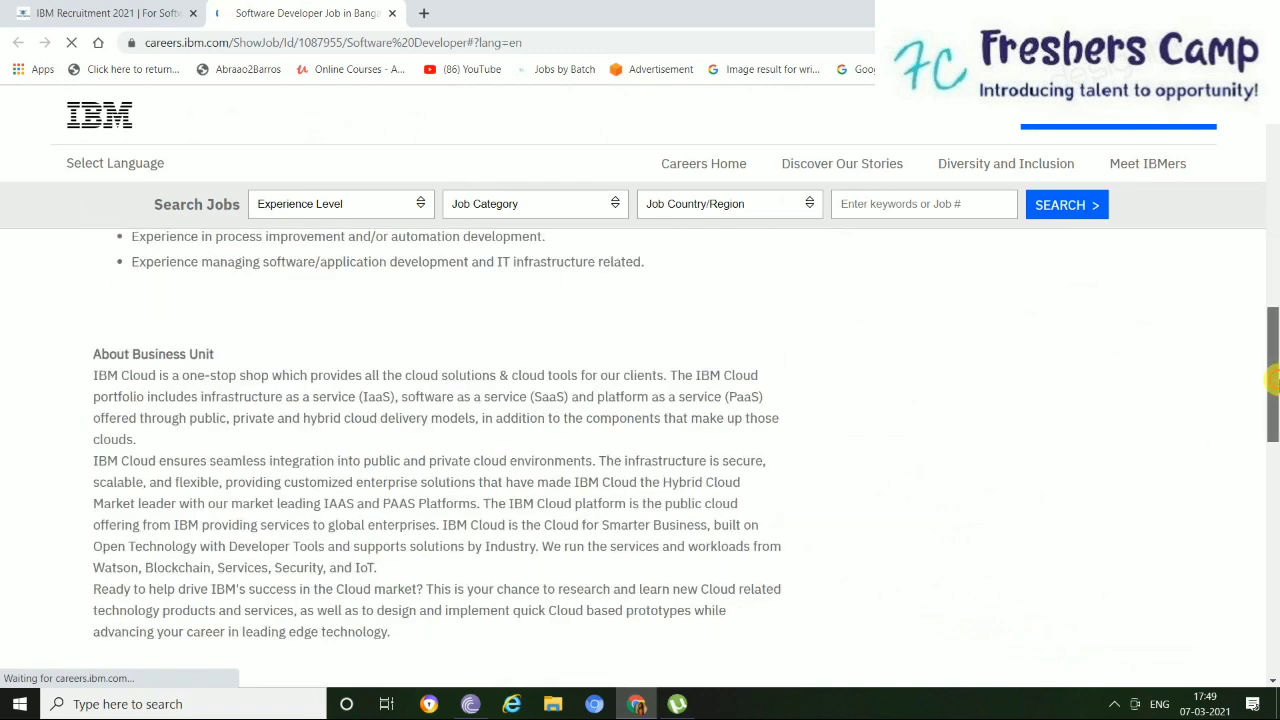
{"action": "scroll", "scroll_direction": "down", "scroll_amount": 3}
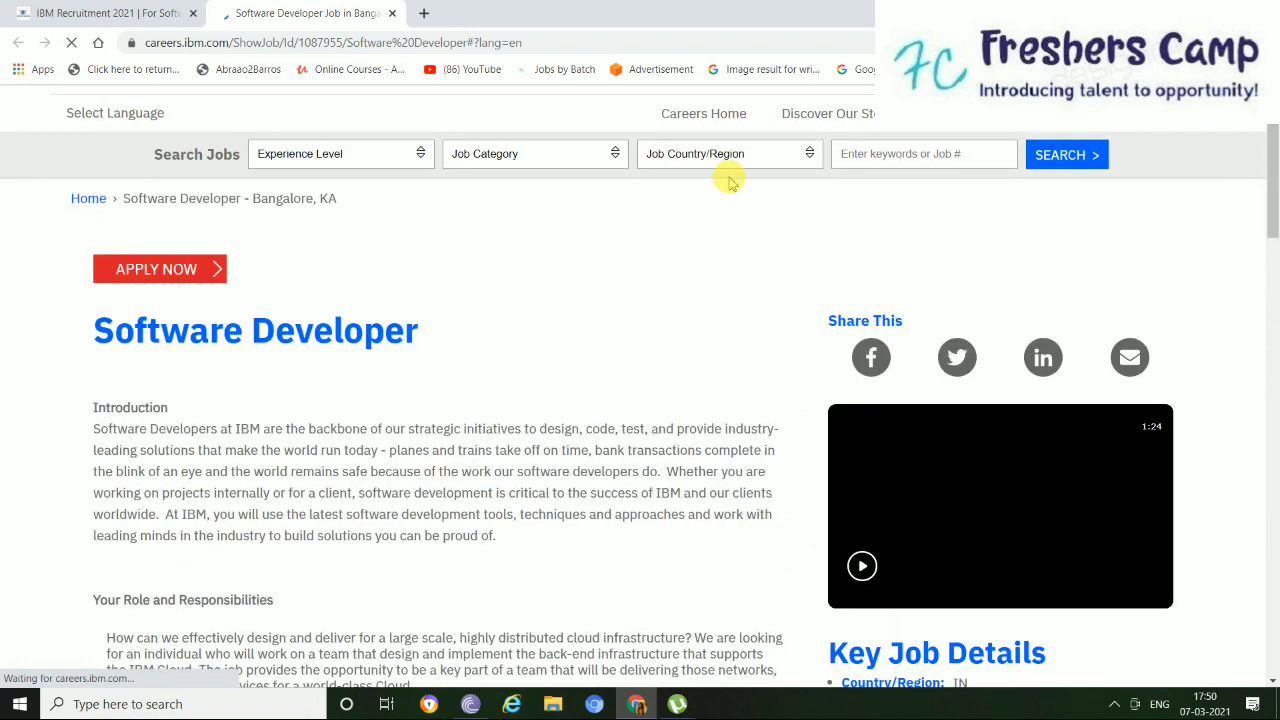
{"action": "mouse_move", "coordinate": [156, 268]}
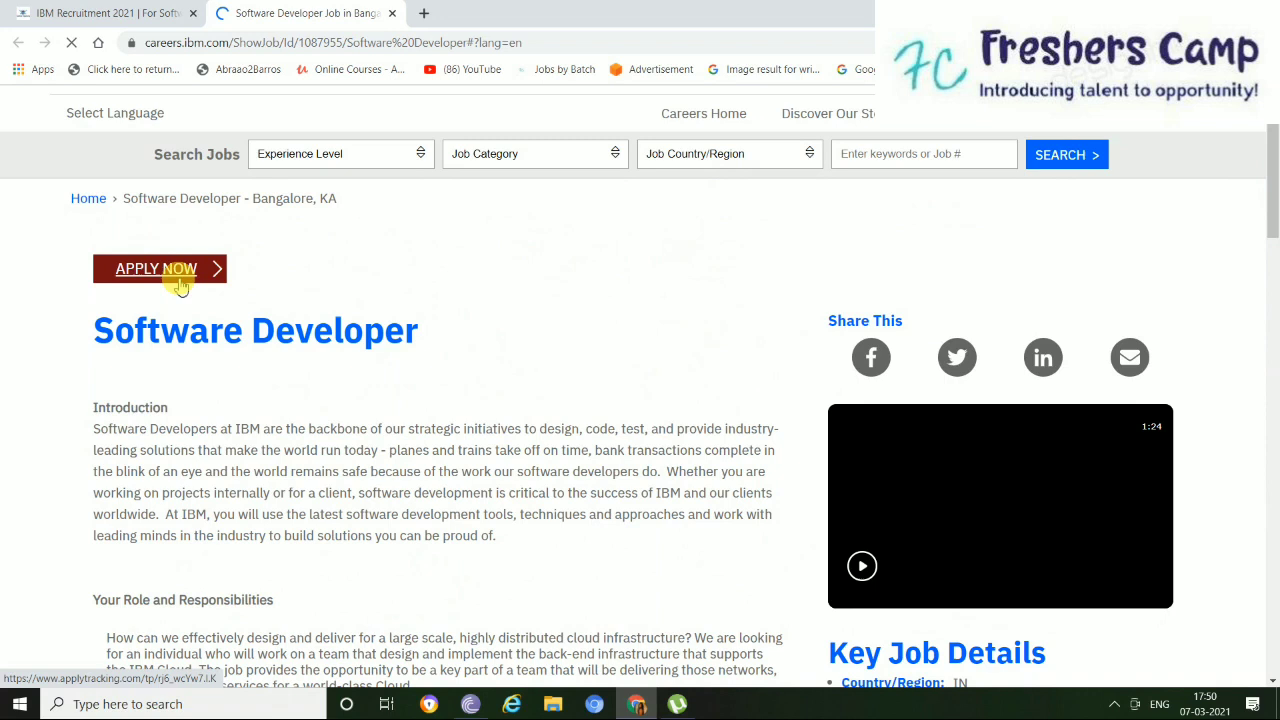
Start applying for the Software Developer role and choose 'Skip and Apply' on the 'Before you apply' form.
{"action": "left_click", "coordinate": [156, 268]}
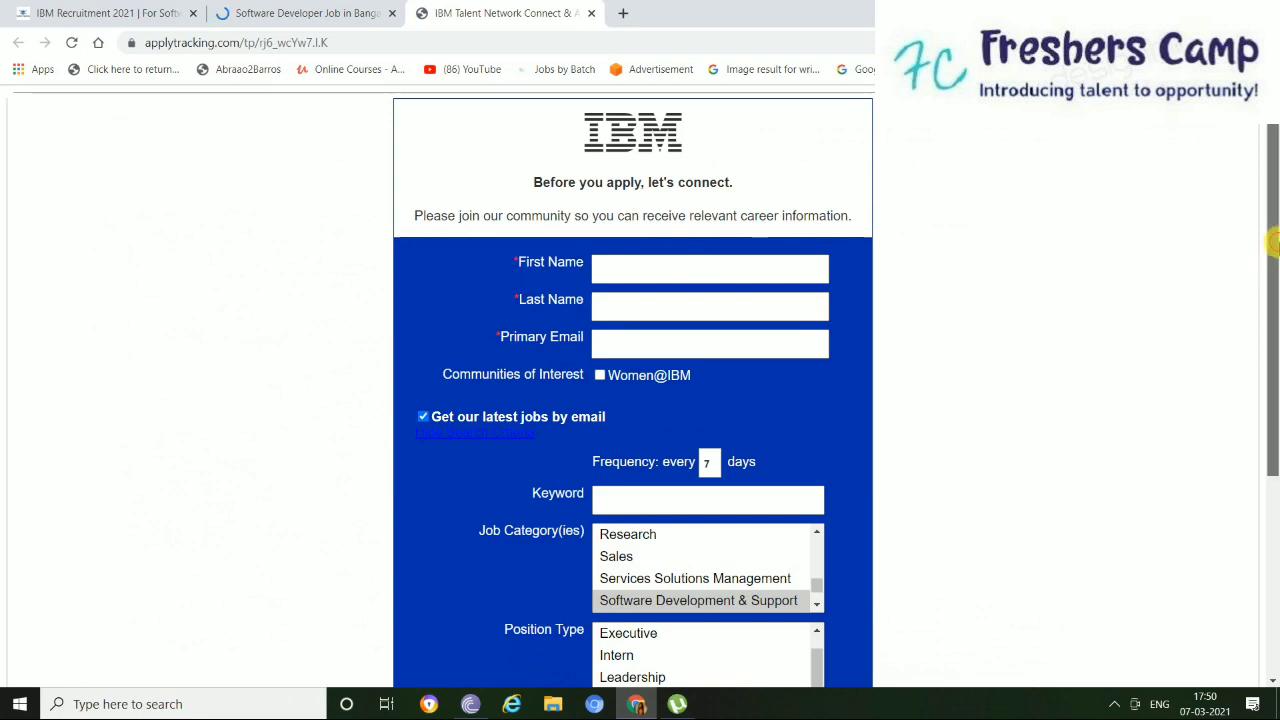
{"action": "scroll", "scroll_direction": "down", "scroll_amount": 3}
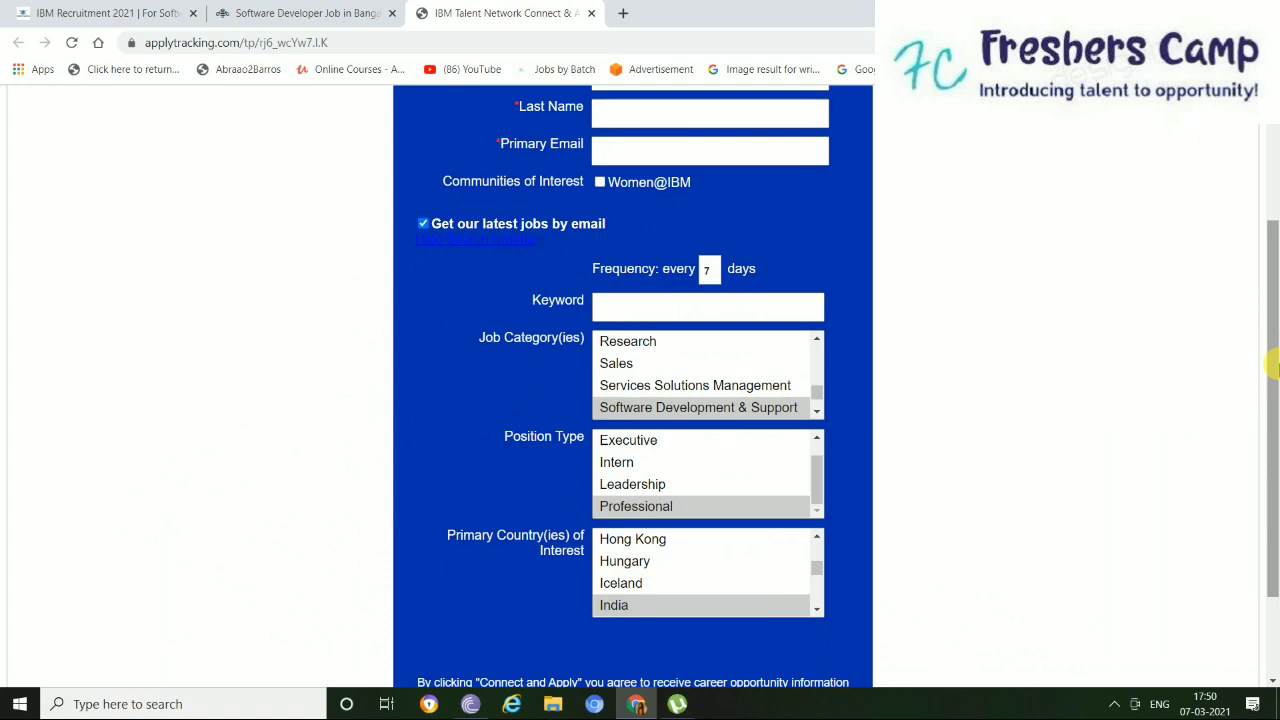
{"action": "scroll", "scroll_direction": "down", "scroll_amount": 3}
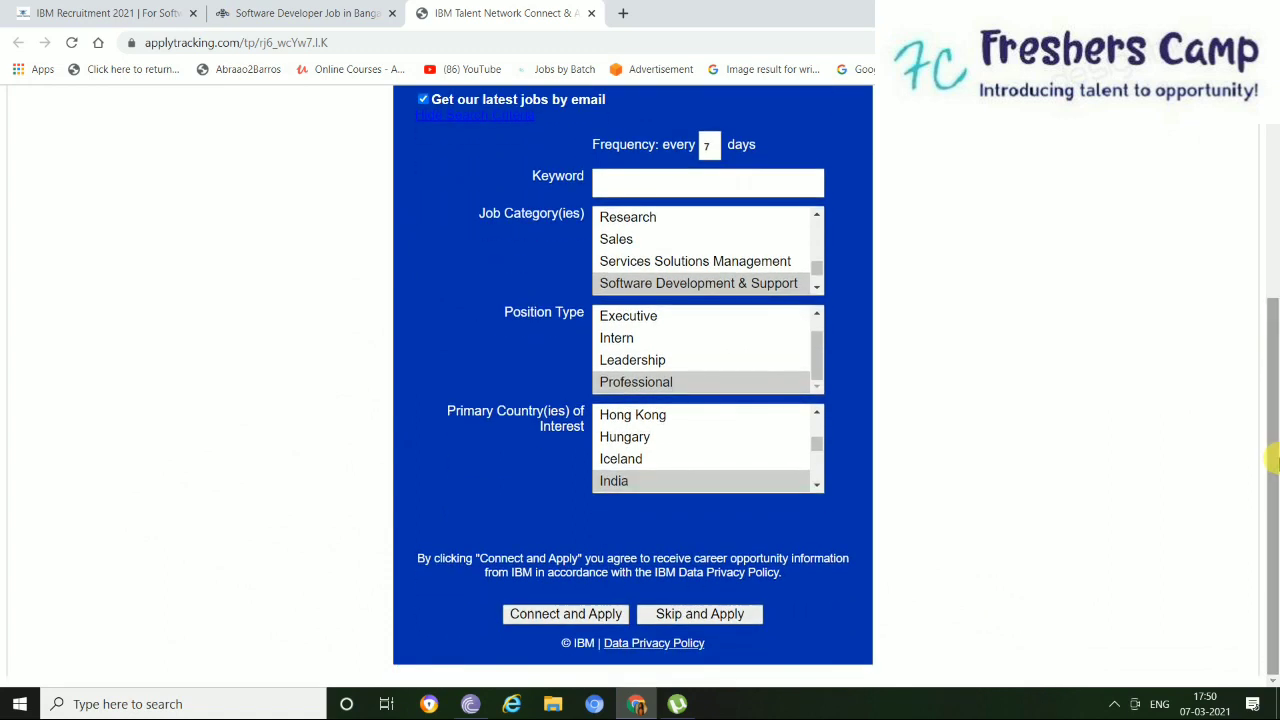
{"action": "left_click", "coordinate": [700, 612]}
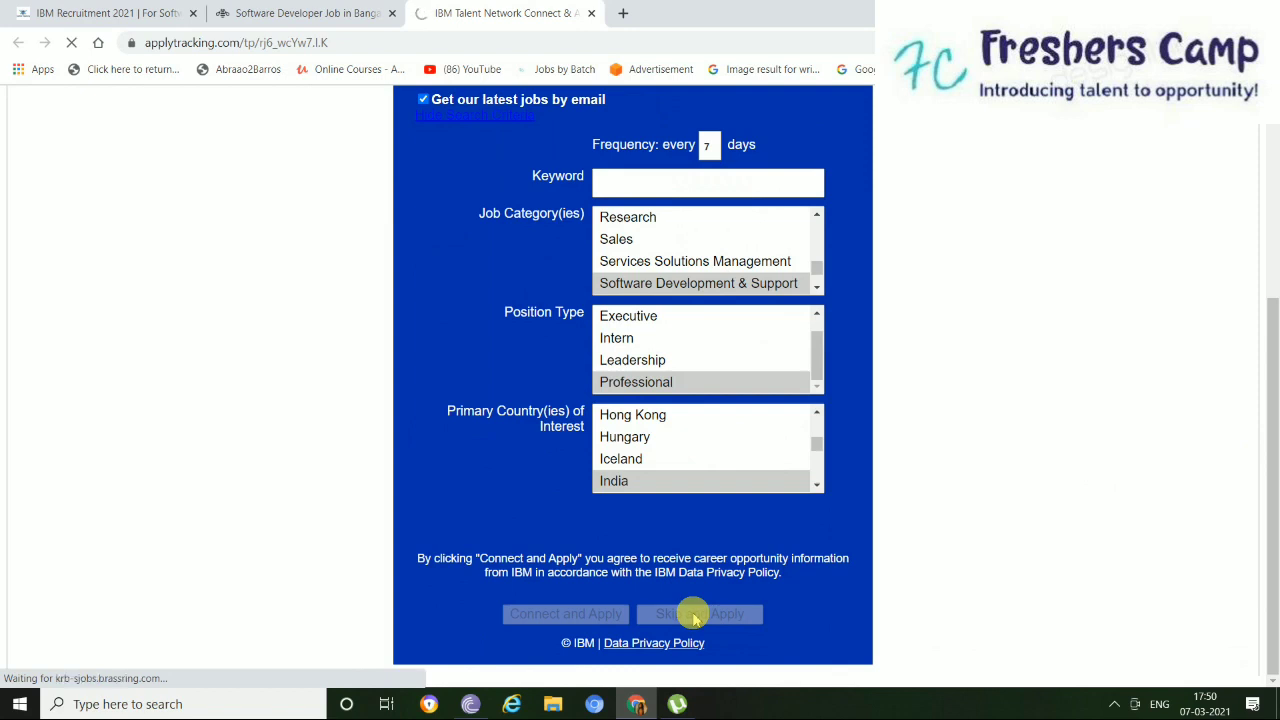
{"action": "left_click", "coordinate": [700, 612]}
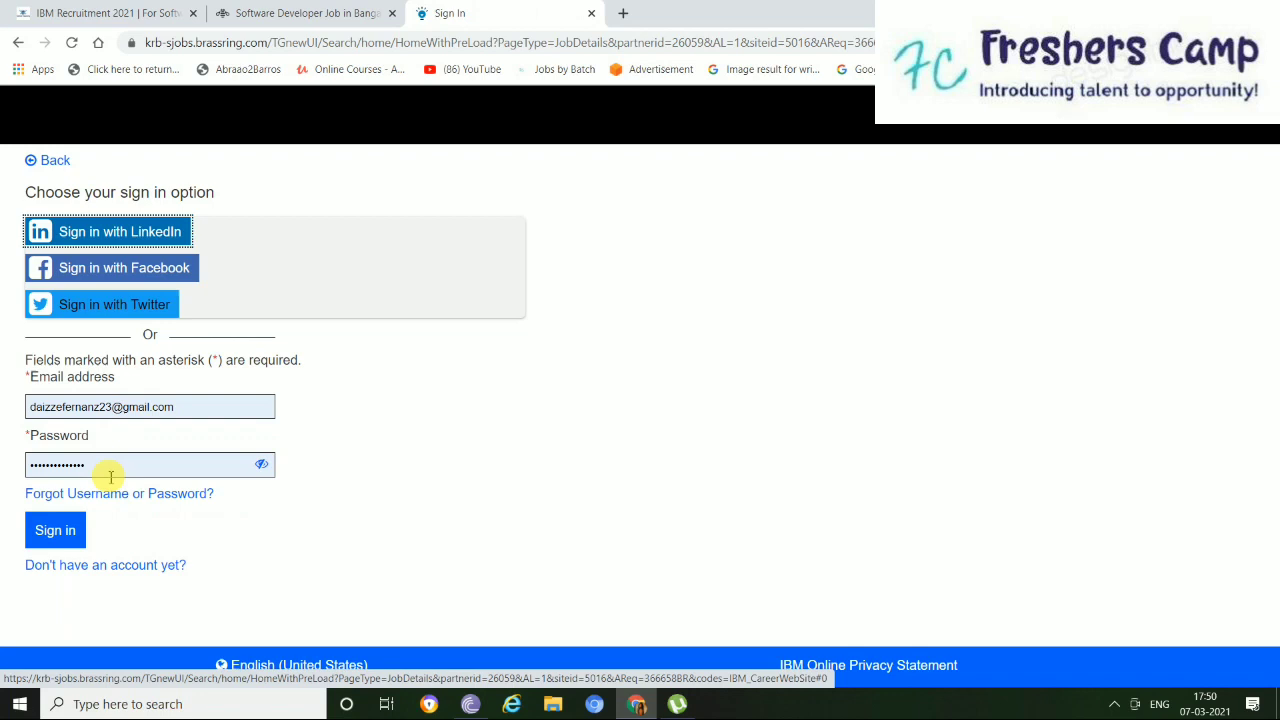
{"action": "mouse_move", "coordinate": [88, 530]}
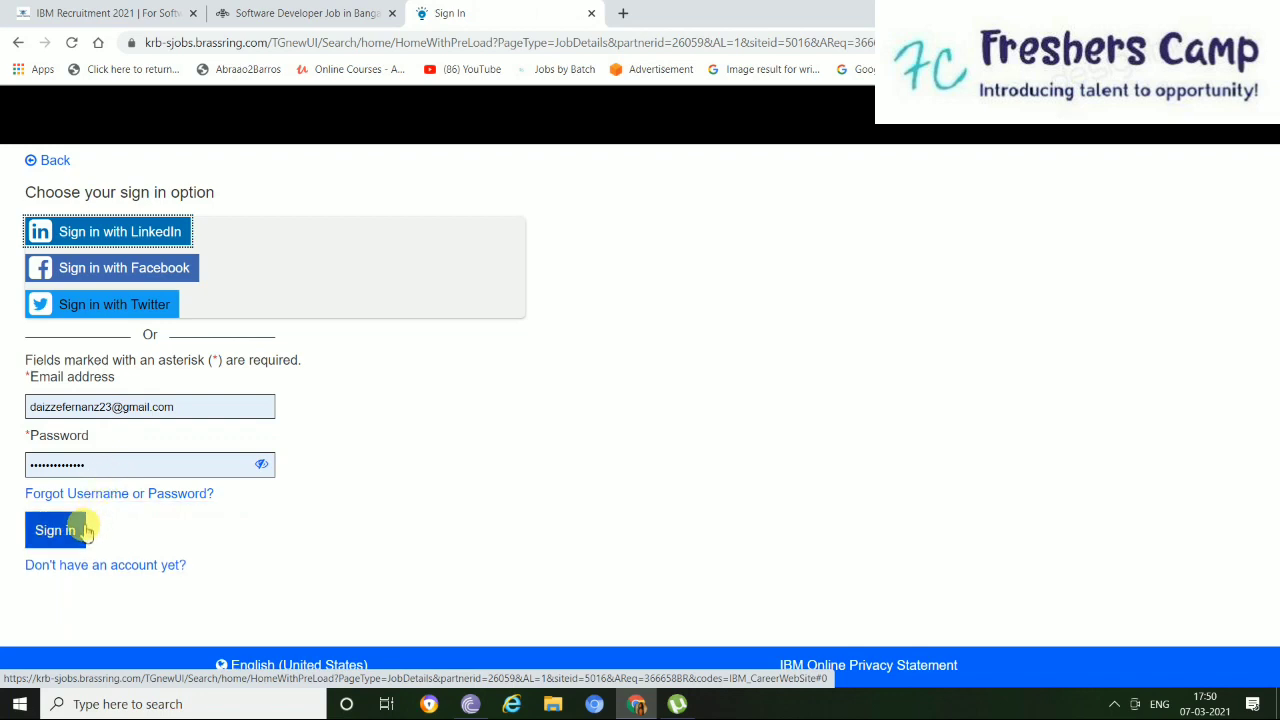
{"action": "mouse_move", "coordinate": [180, 268]}
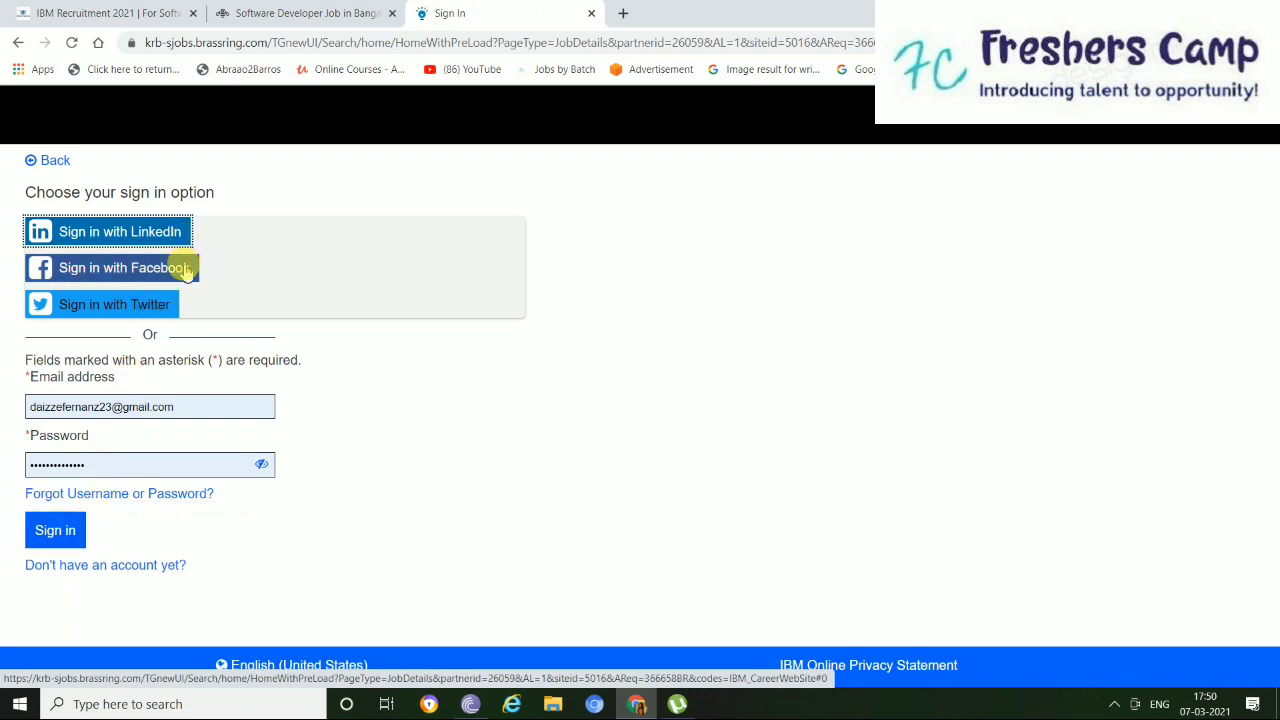
{"action": "mouse_move", "coordinate": [160, 336]}
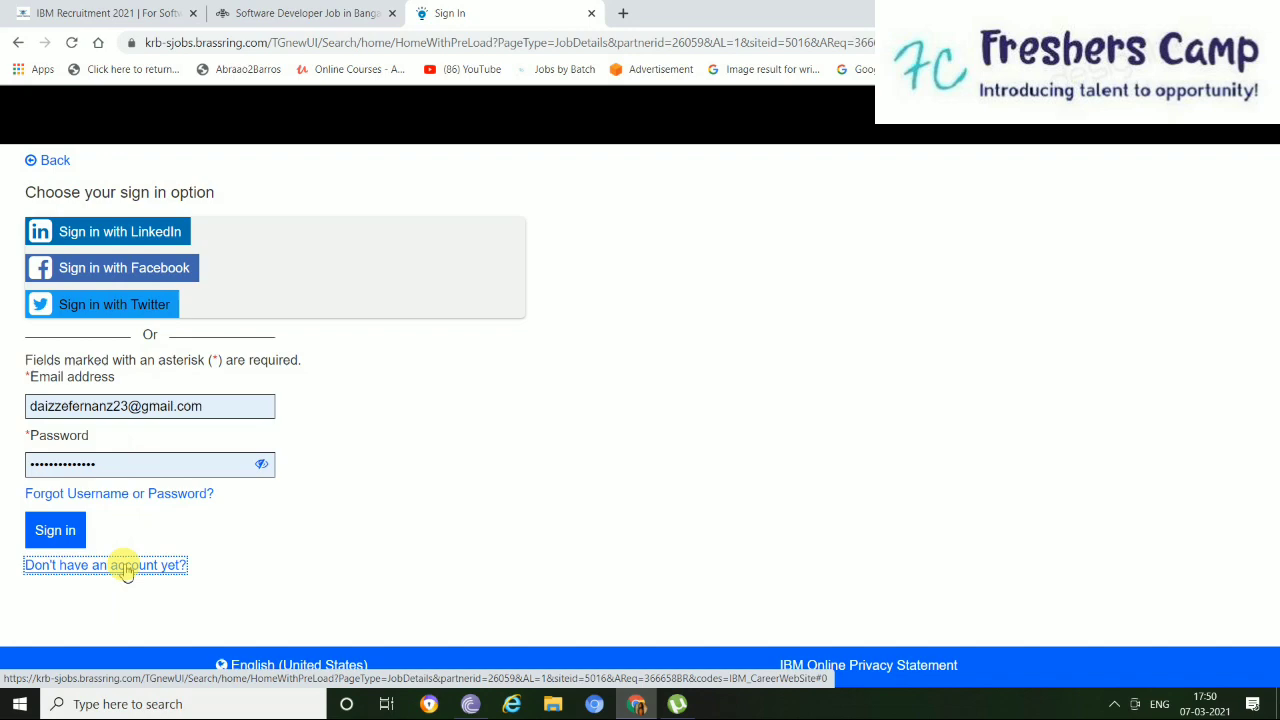
Choose 'Don't have an account yet?' and agree to the IBM Talent Acquisition Privacy Notice.
{"action": "left_click", "coordinate": [104, 564]}
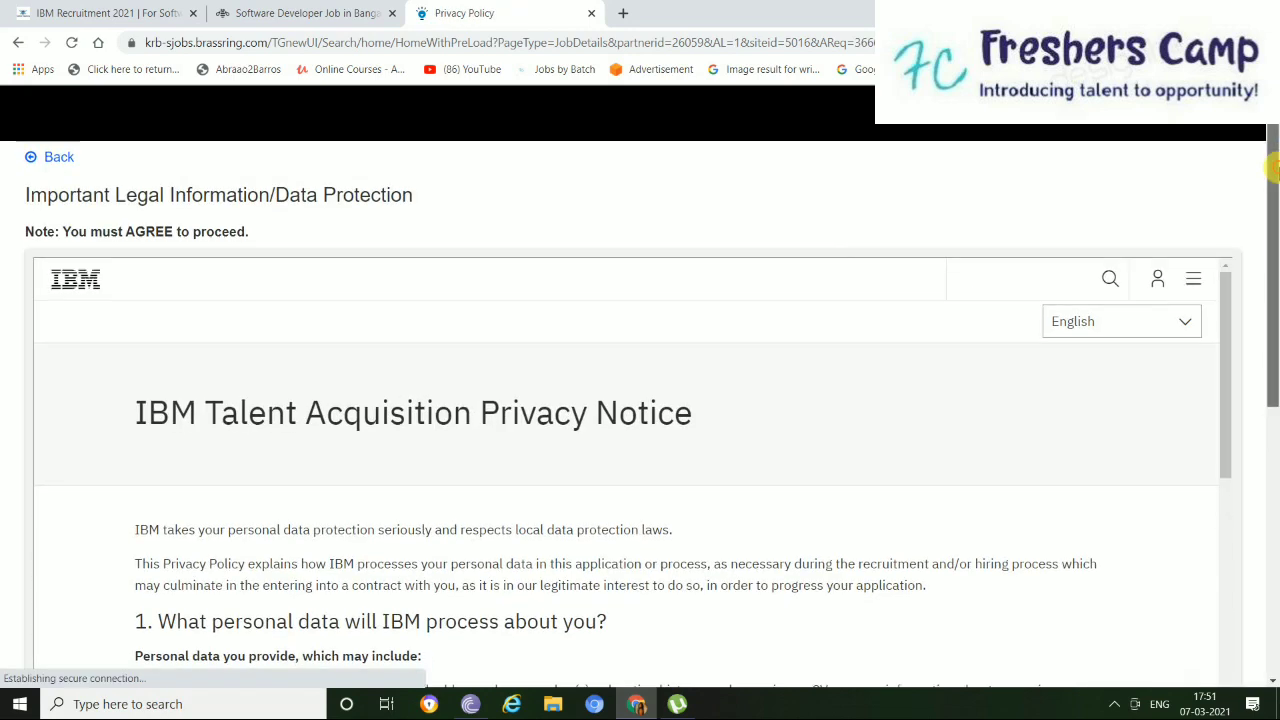
{"action": "scroll", "scroll_direction": "down", "scroll_amount": 3}
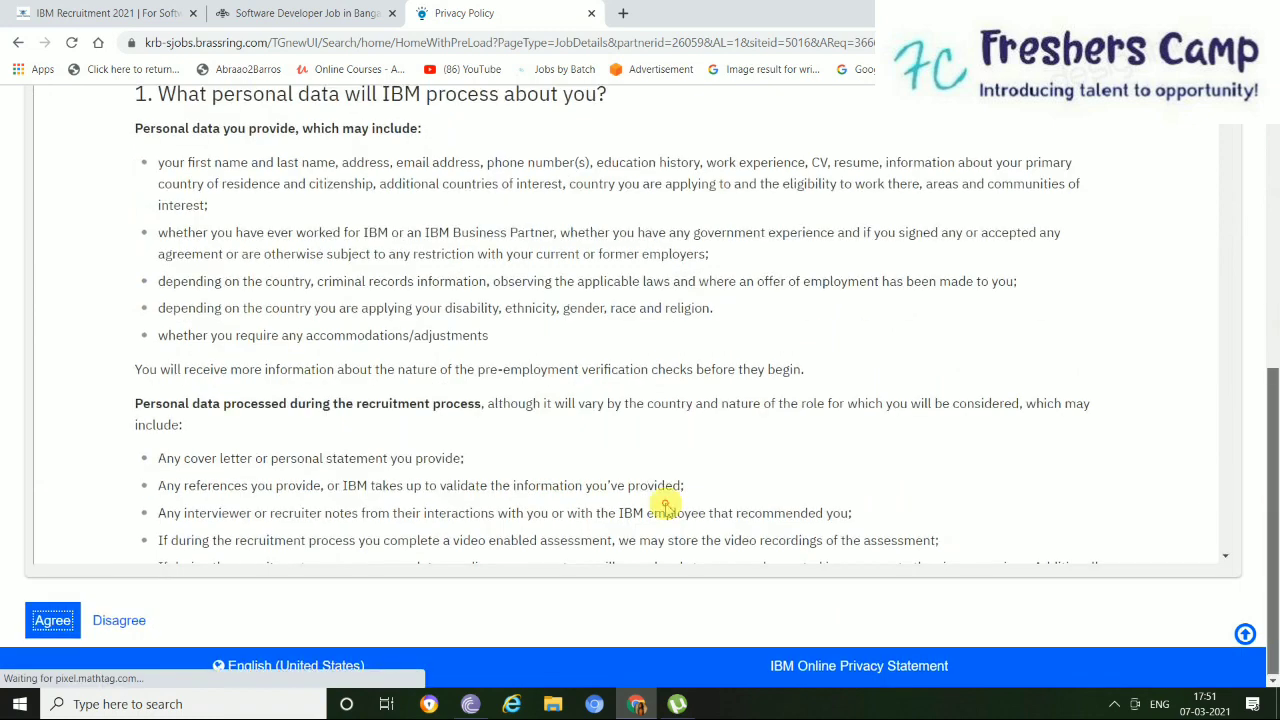
{"action": "left_click", "coordinate": [52, 620]}
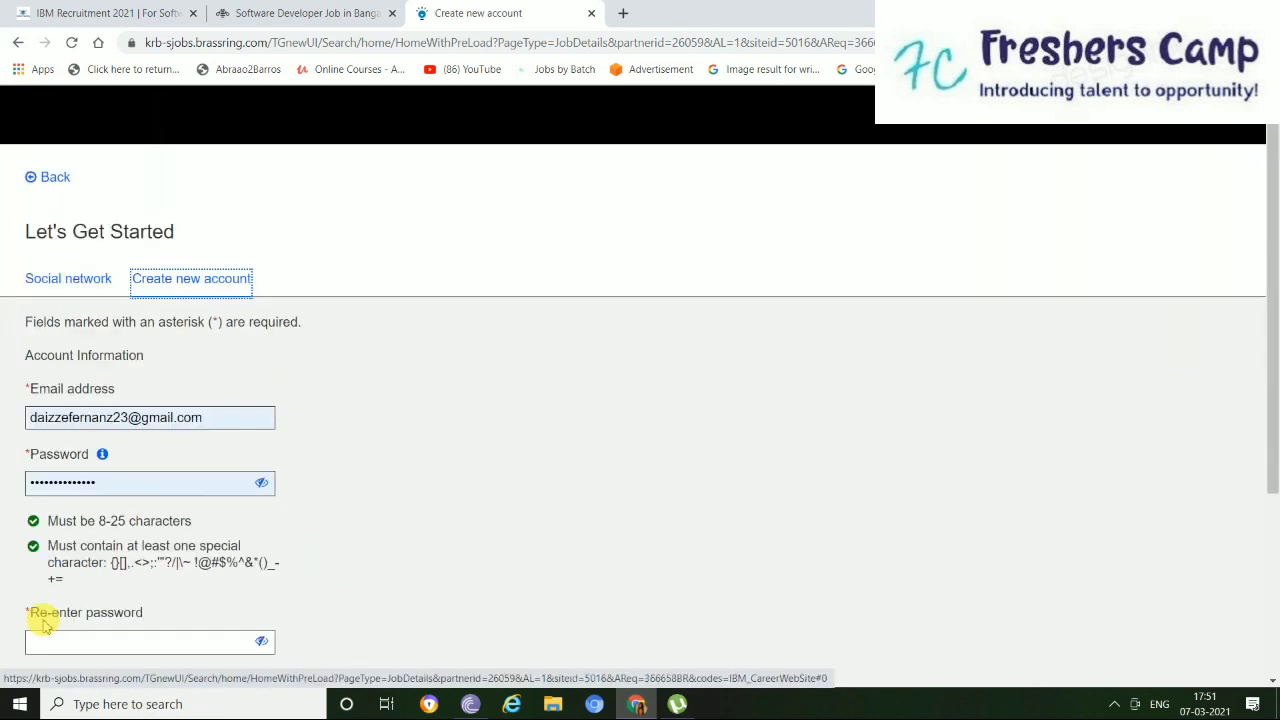
{"action": "mouse_move", "coordinate": [676, 592]}
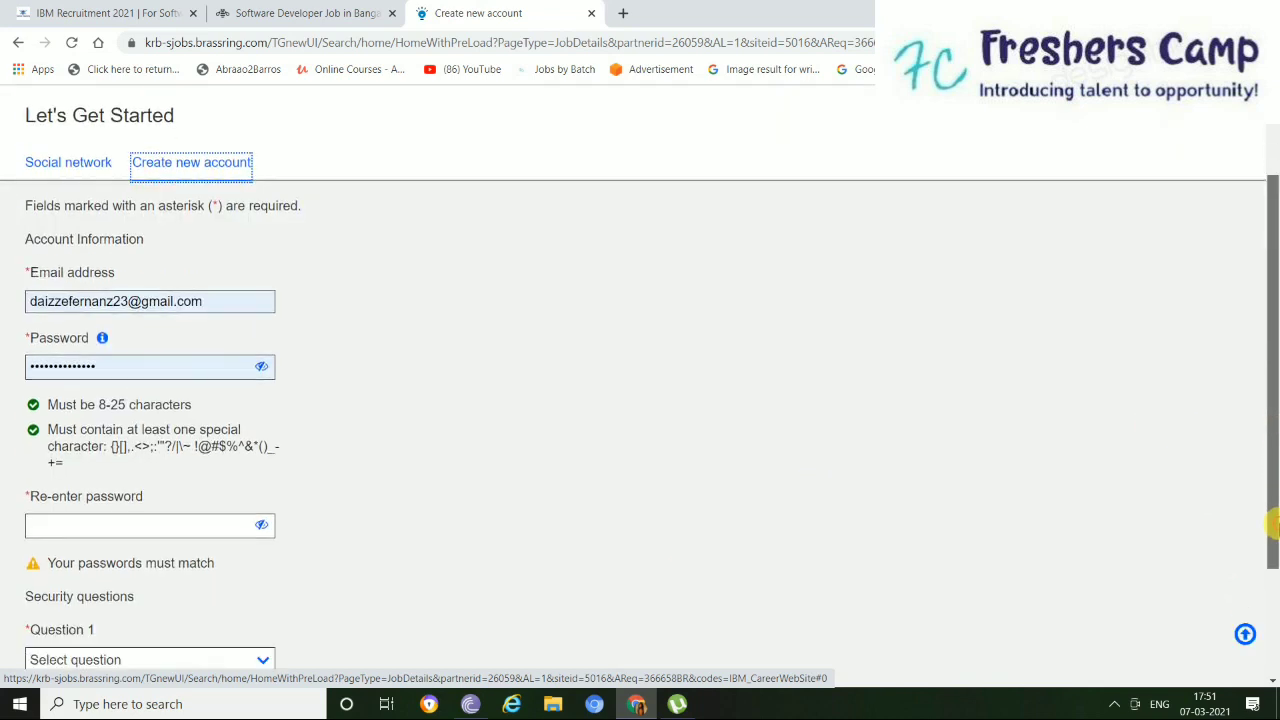
Pick a security question from the Question 1 dropdown, then switch back to the Fresheropenings article tab.
{"action": "scroll", "scroll_direction": "down", "scroll_amount": 3}
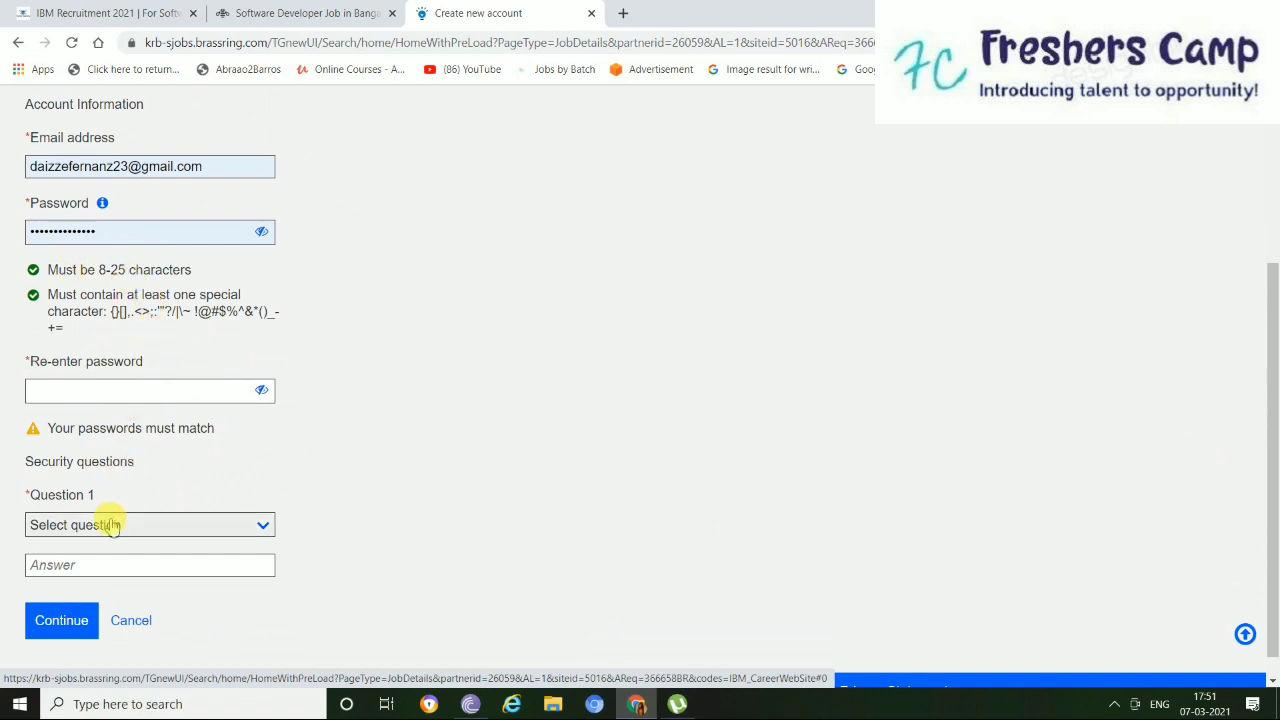
{"action": "left_click", "coordinate": [150, 524]}
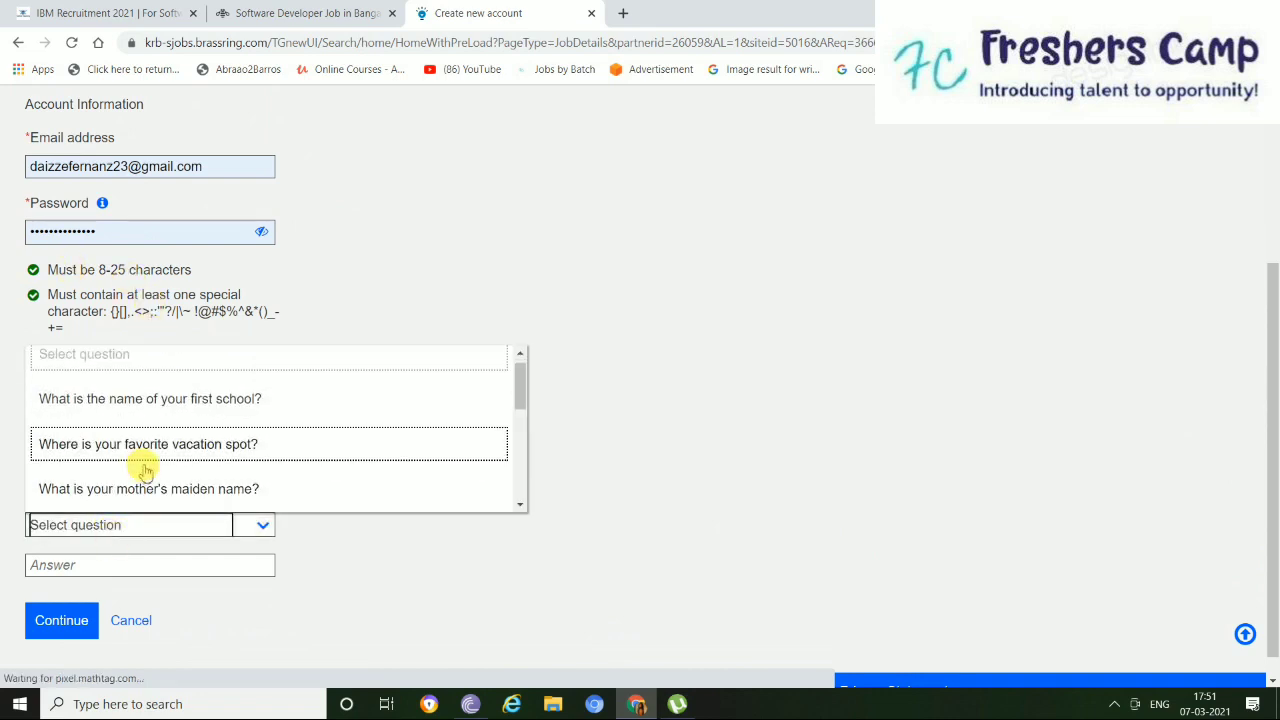
{"action": "left_click", "coordinate": [148, 444]}
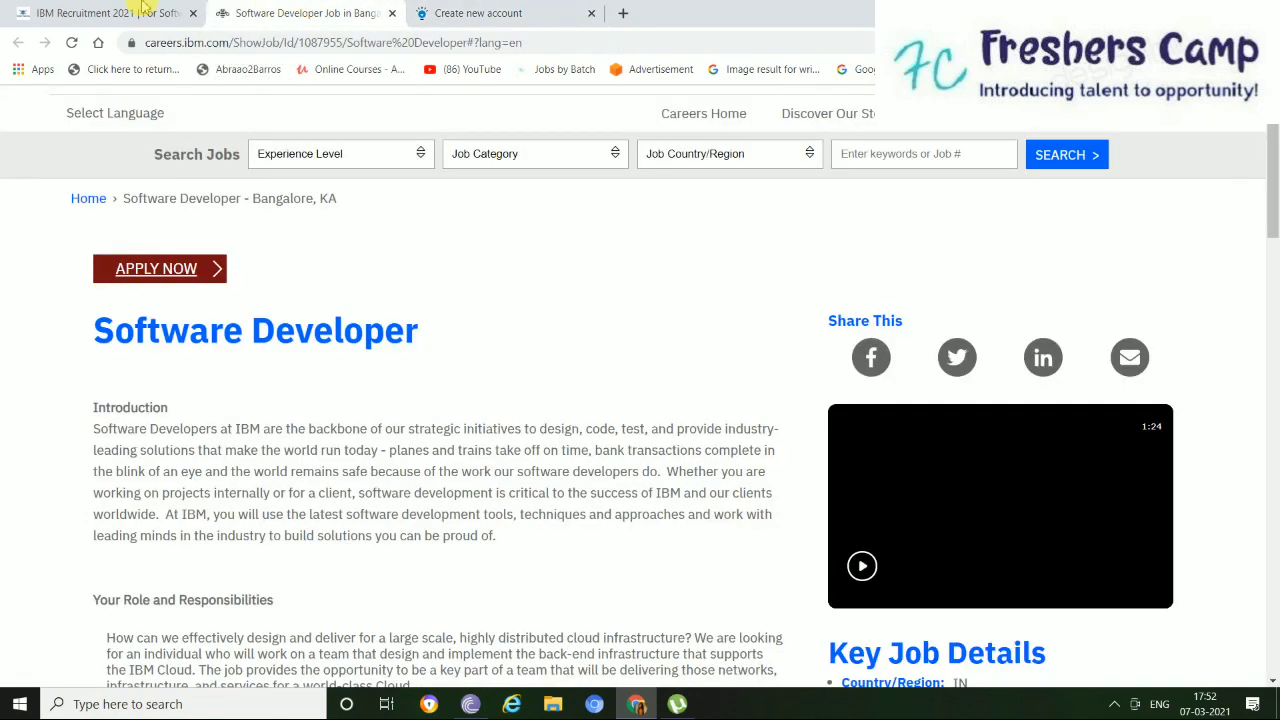
{"action": "left_click", "coordinate": [100, 12]}
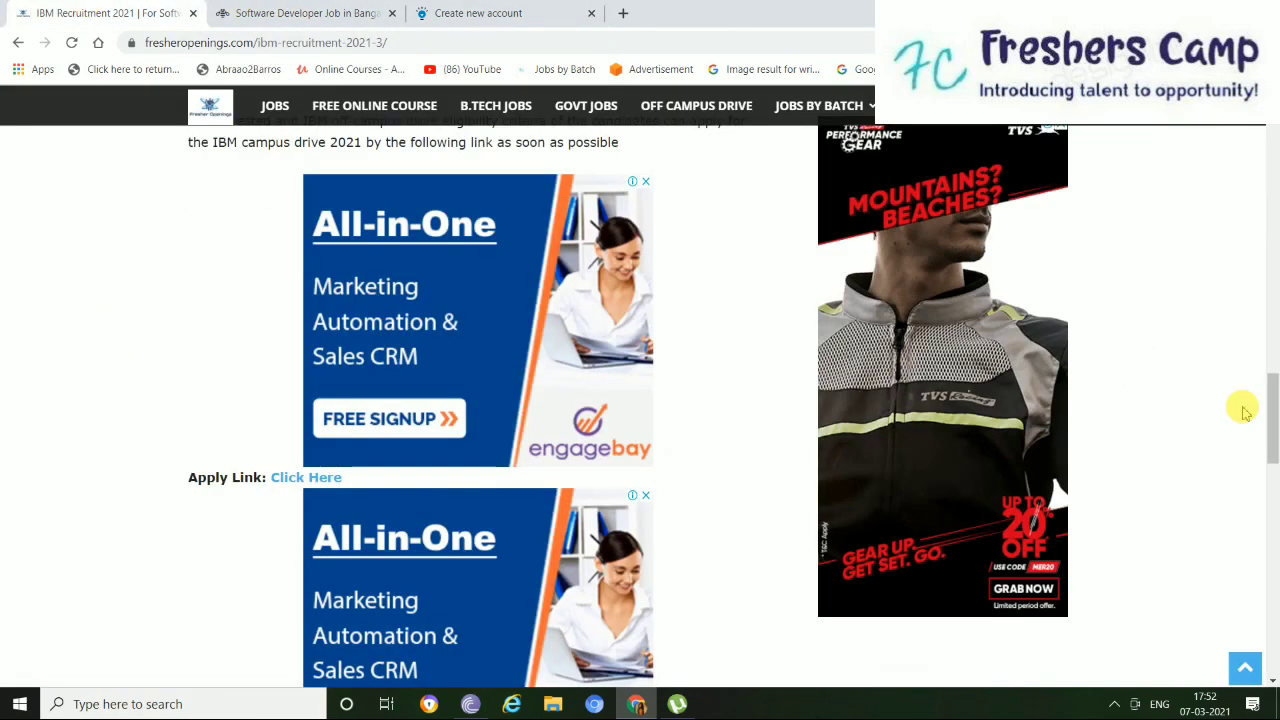